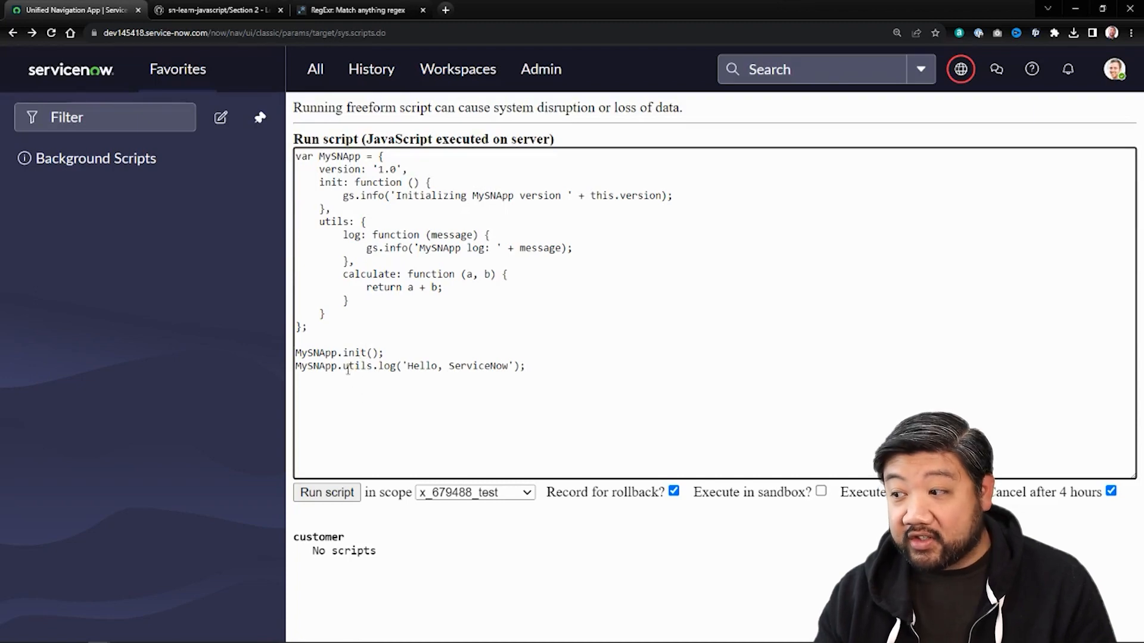
Step: Run the MySNApp background script, logging version 1.0 initialization and 'MySNApp log: Hello, ServiceNow'
double_click(357, 366)
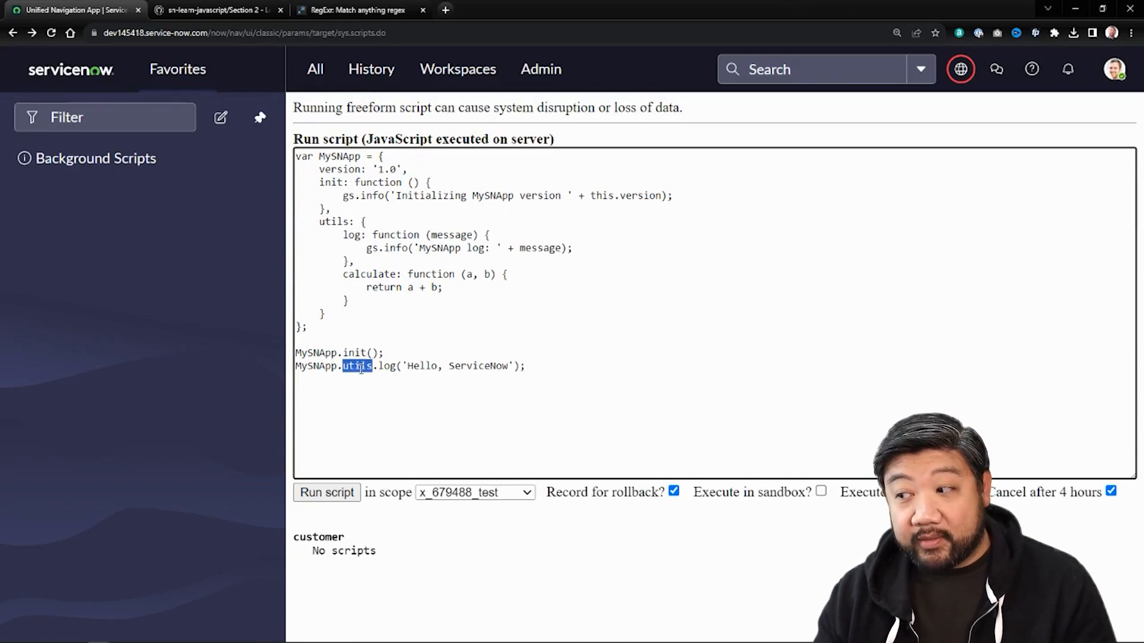
double_click(385, 366)
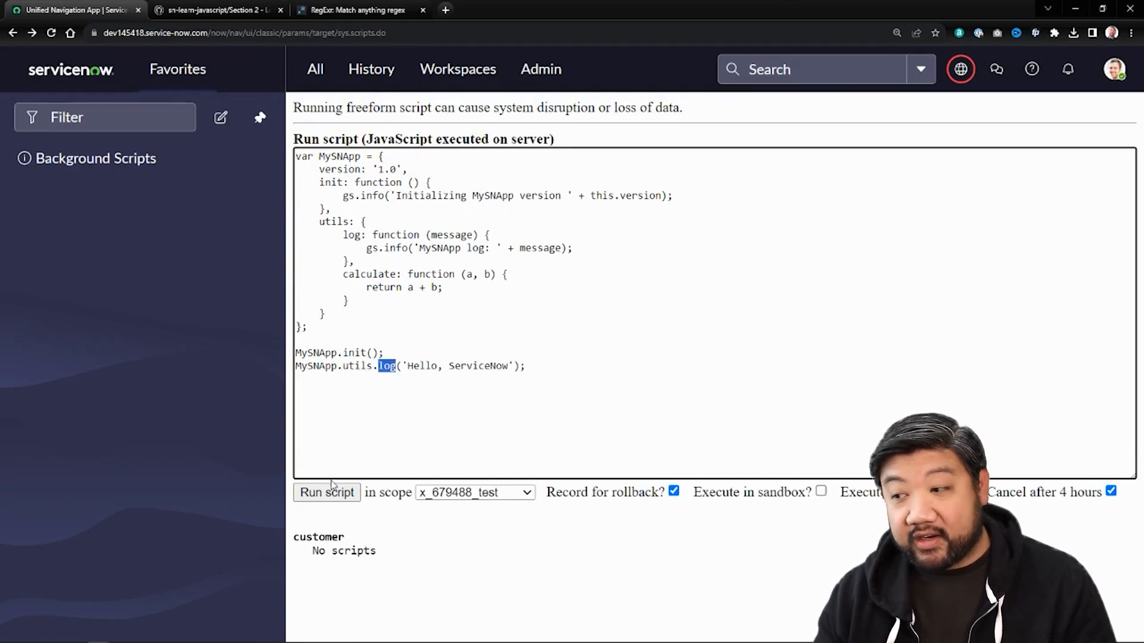
left_click(327, 492)
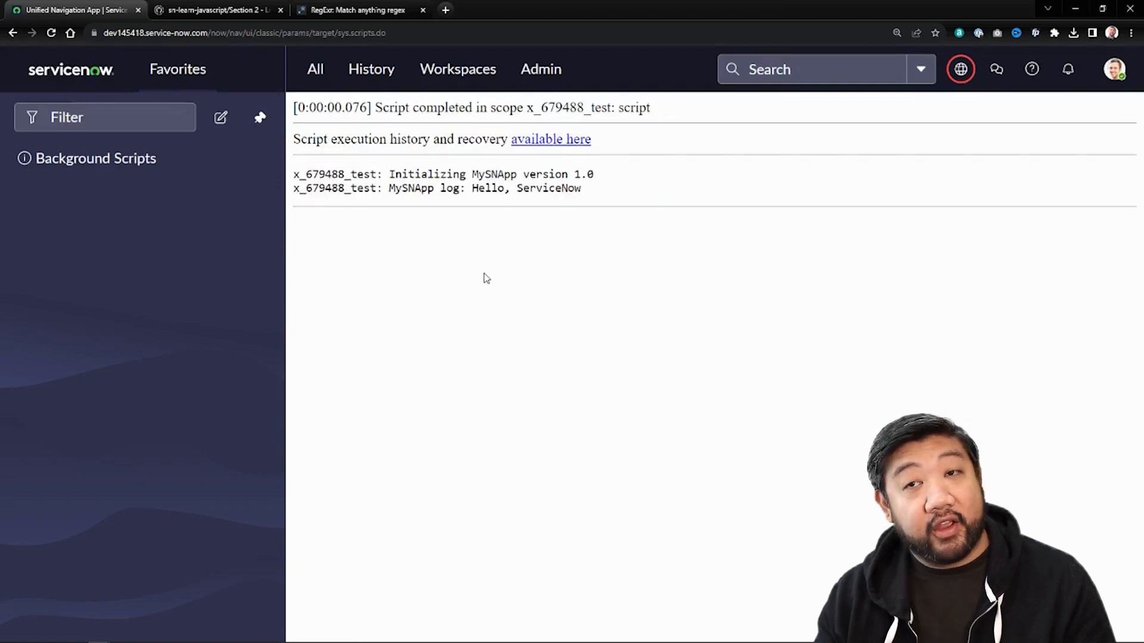
mouse_move(600, 203)
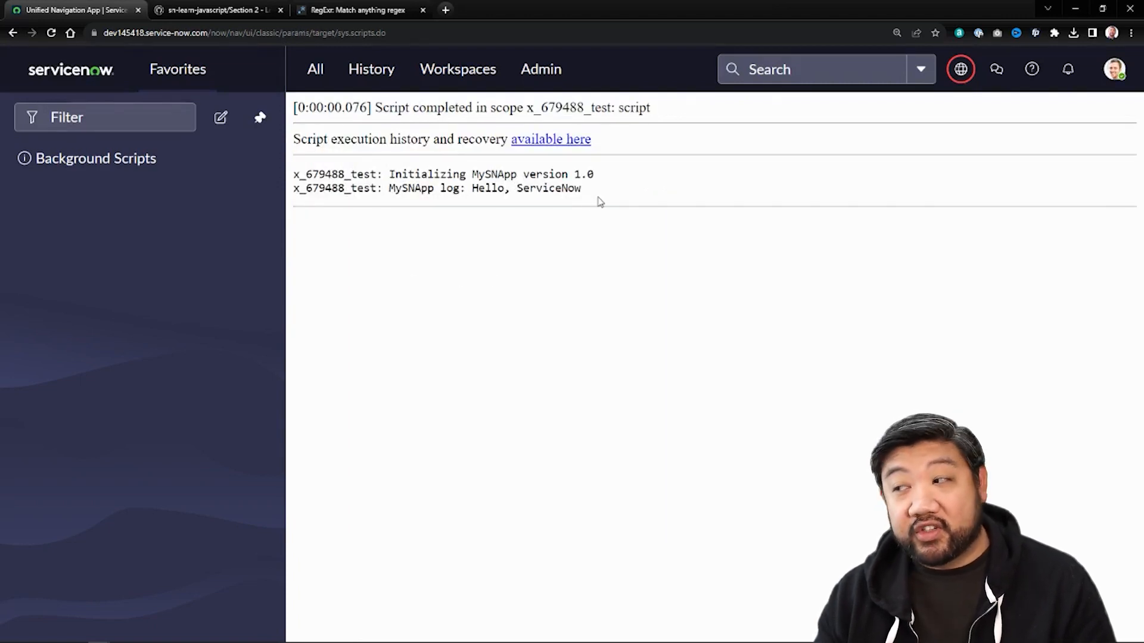
mouse_move(560, 204)
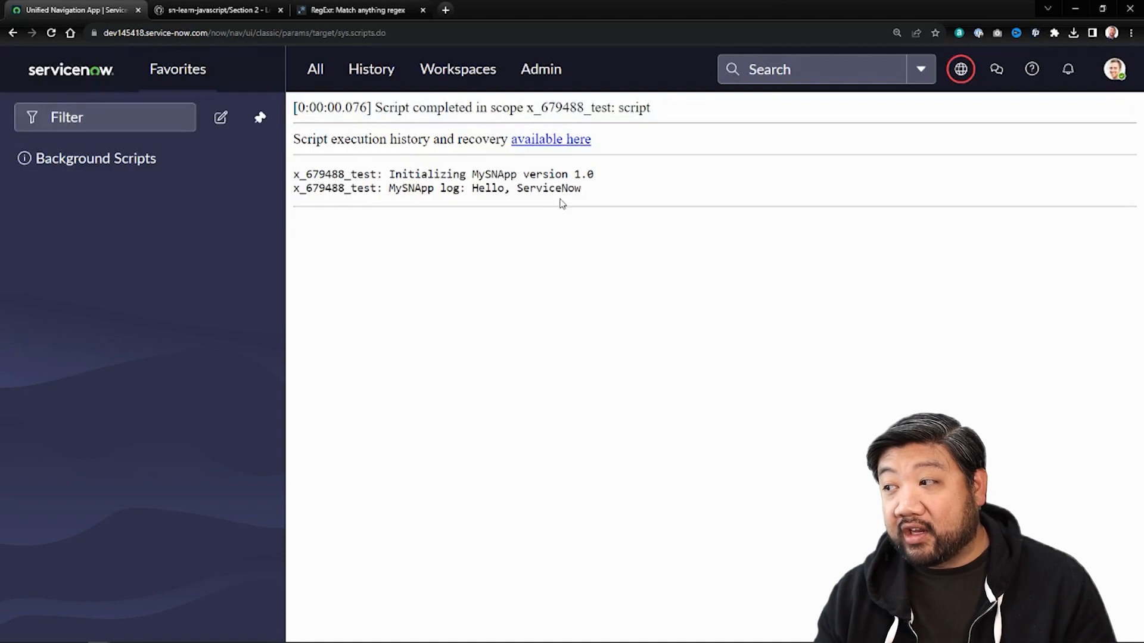
mouse_move(502, 365)
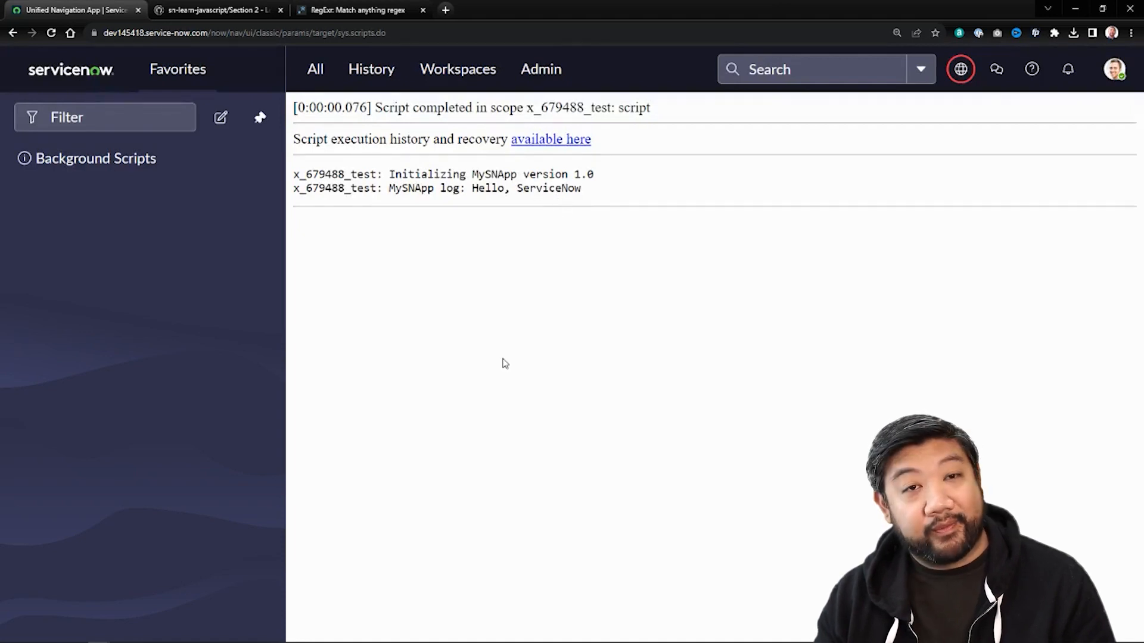
mouse_move(489, 436)
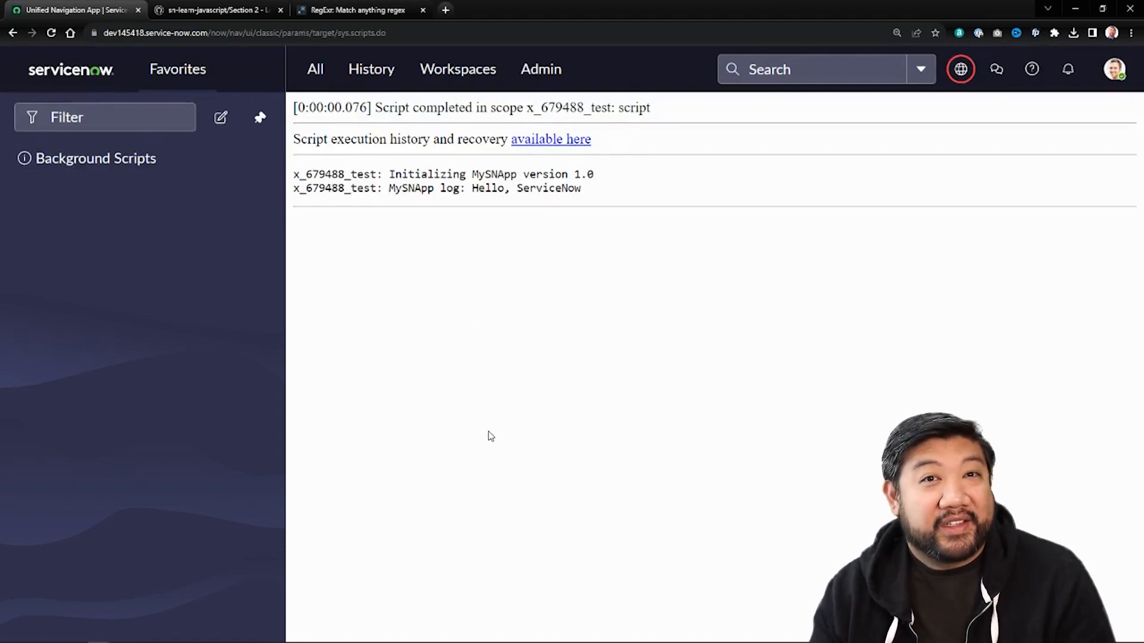